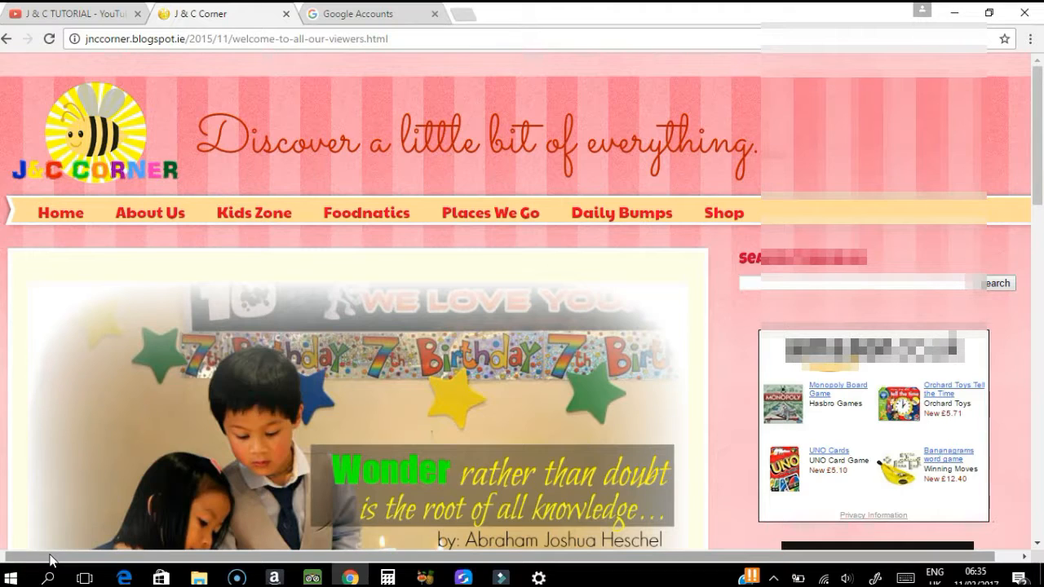
Browse from the welcome post through the Daily Bumps page to the Shop page
{"action": "left_click", "coordinate": [51, 555]}
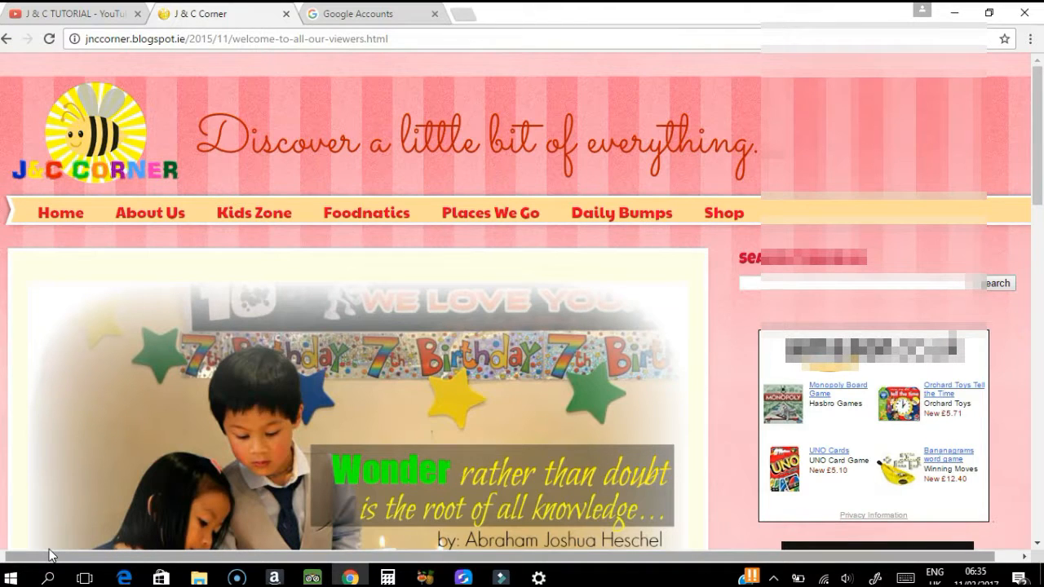
{"action": "mouse_move", "coordinate": [150, 297]}
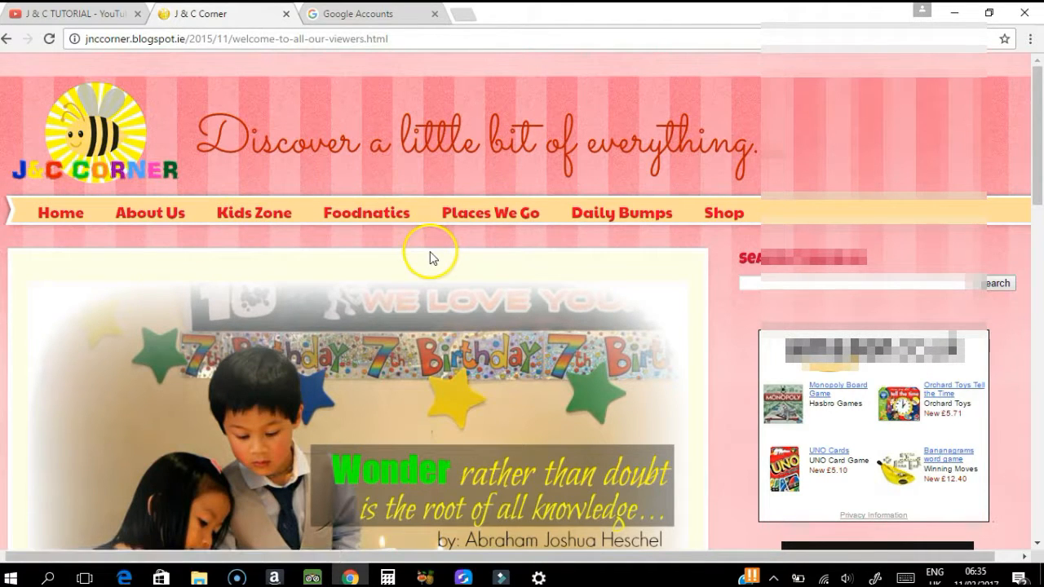
{"action": "mouse_move", "coordinate": [617, 217]}
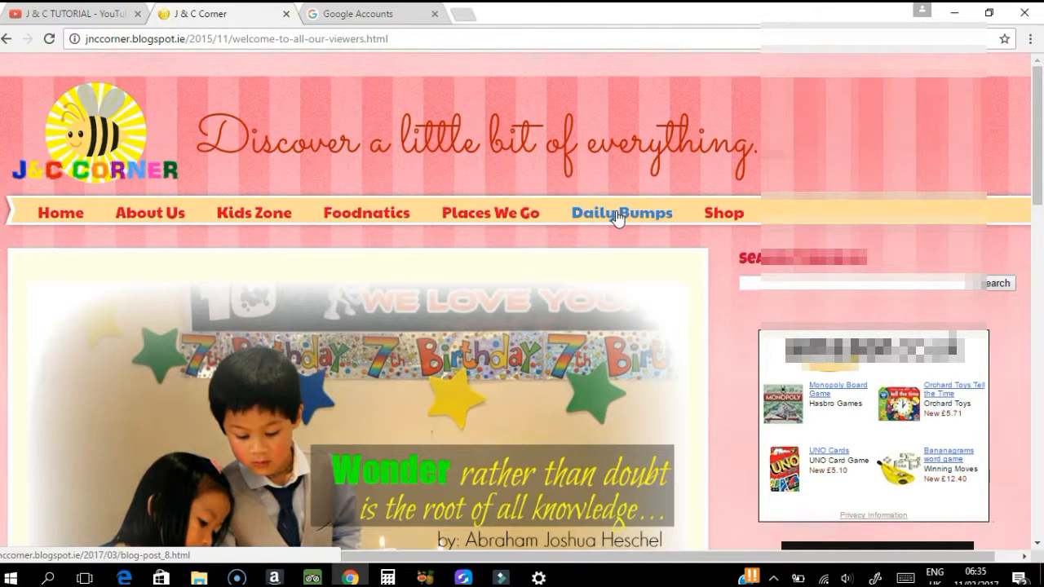
{"action": "left_click", "coordinate": [621, 212]}
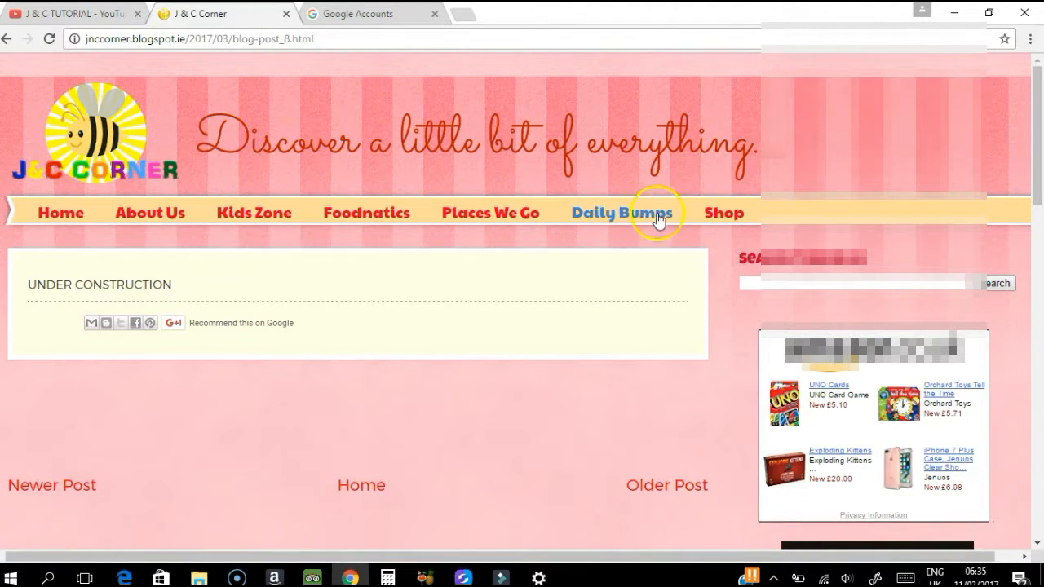
{"action": "left_click", "coordinate": [724, 212]}
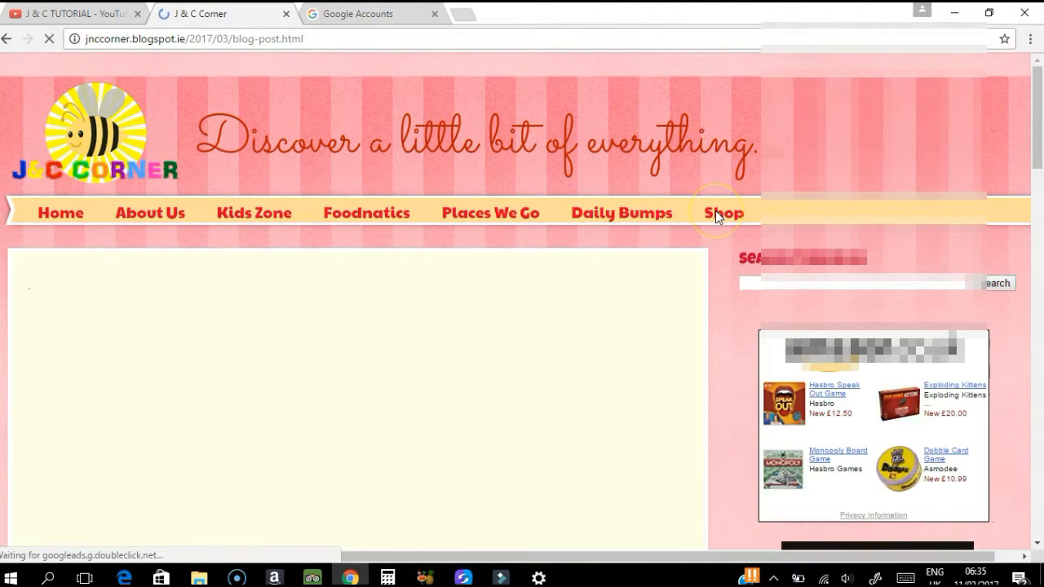
{"action": "left_click", "coordinate": [721, 212]}
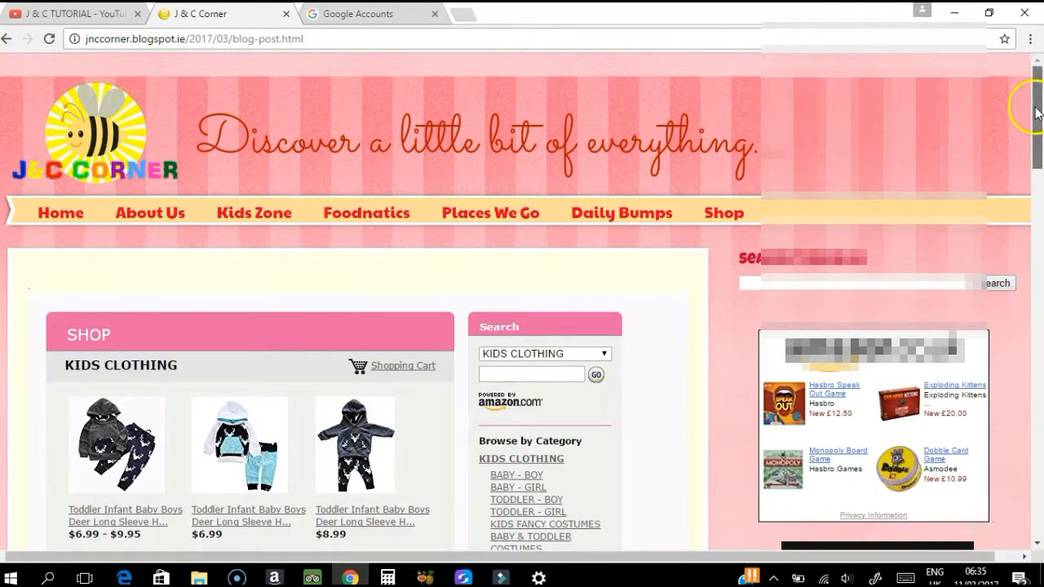
{"action": "mouse_move", "coordinate": [555, 545]}
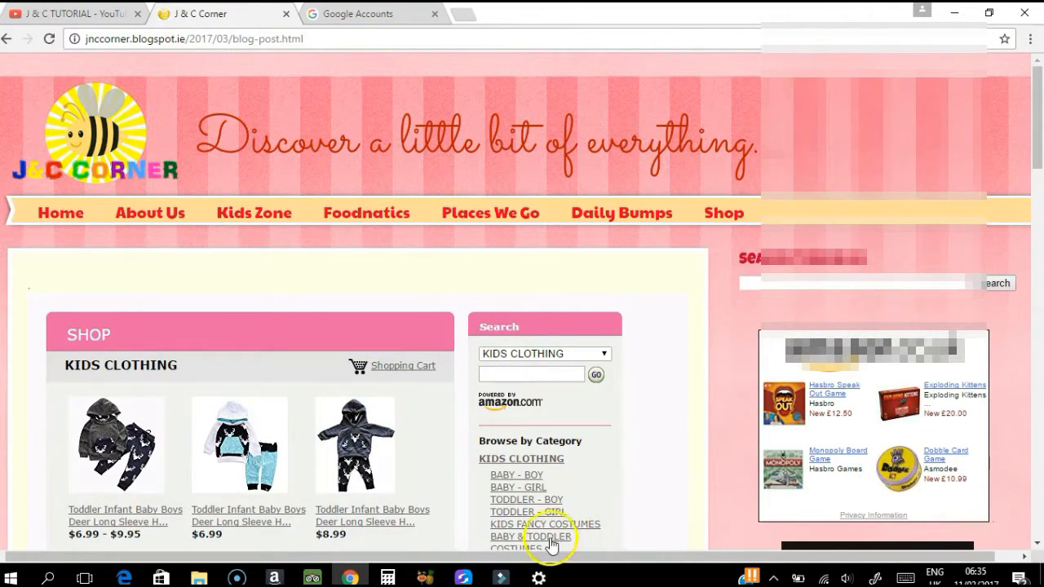
Show the KIDS FANCY COSTUMES category and look through its products
{"action": "left_click", "coordinate": [545, 524]}
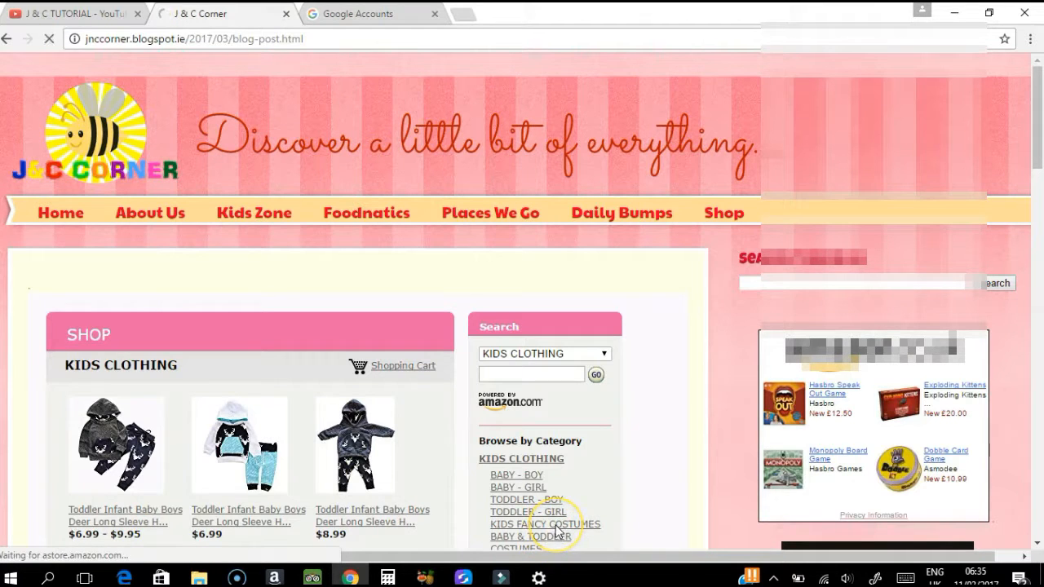
{"action": "left_click", "coordinate": [545, 526]}
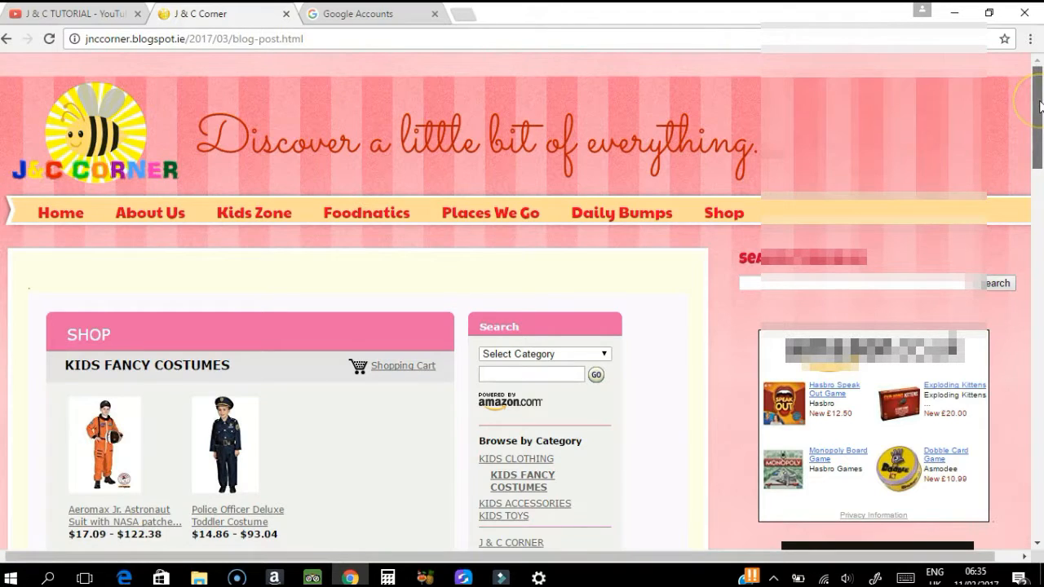
{"action": "scroll", "scroll_direction": "down", "scroll_amount": 3}
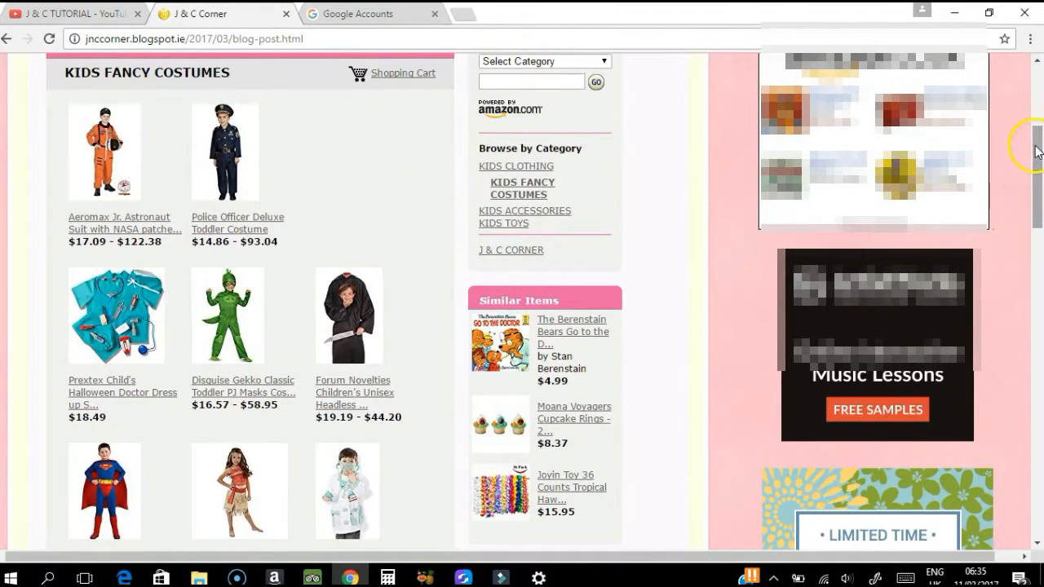
{"action": "scroll", "scroll_direction": "up", "scroll_amount": 3}
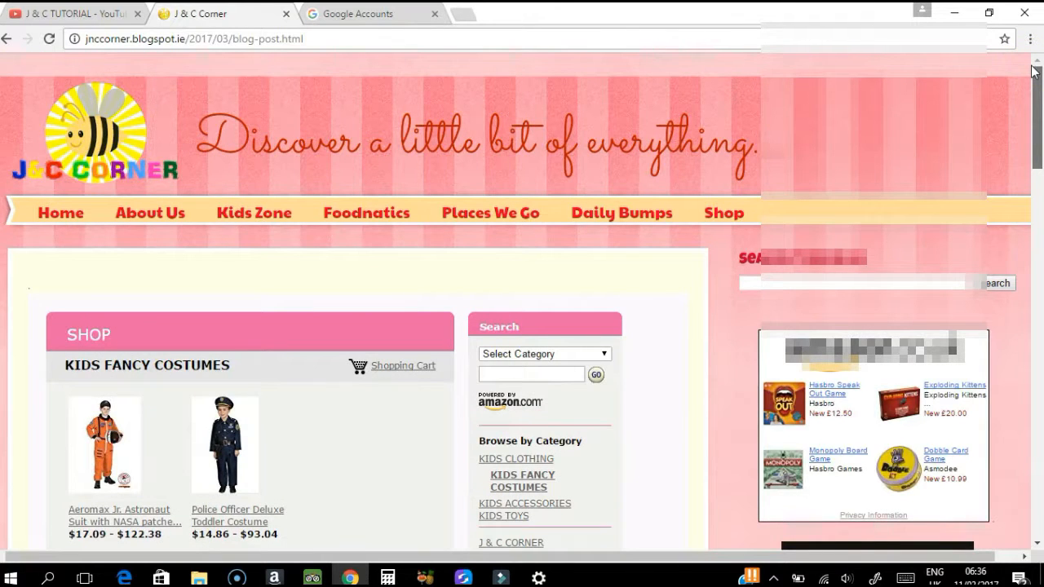
{"action": "scroll", "scroll_direction": "down", "scroll_amount": 3}
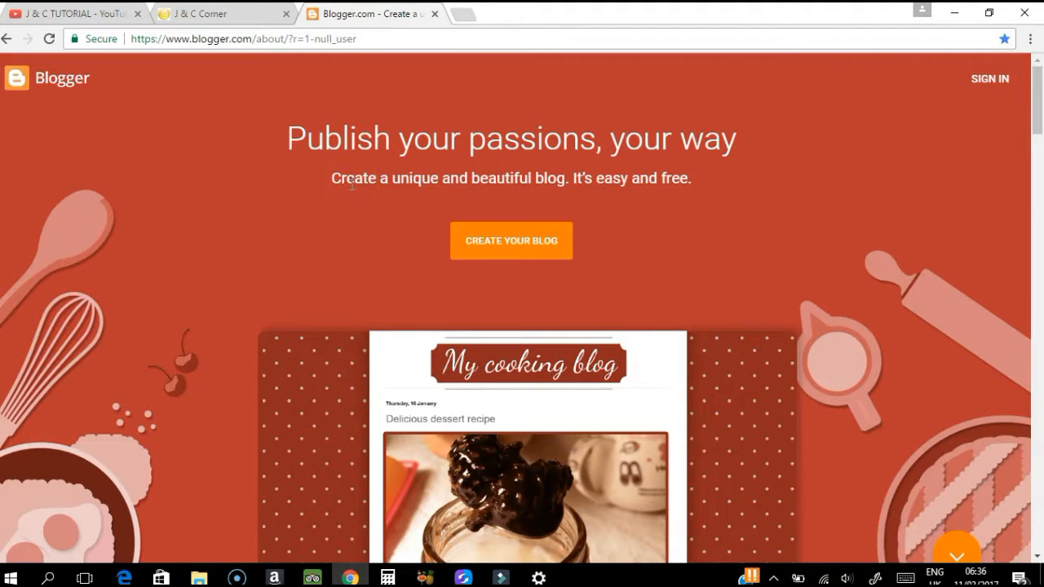
{"action": "mouse_move", "coordinate": [217, 75]}
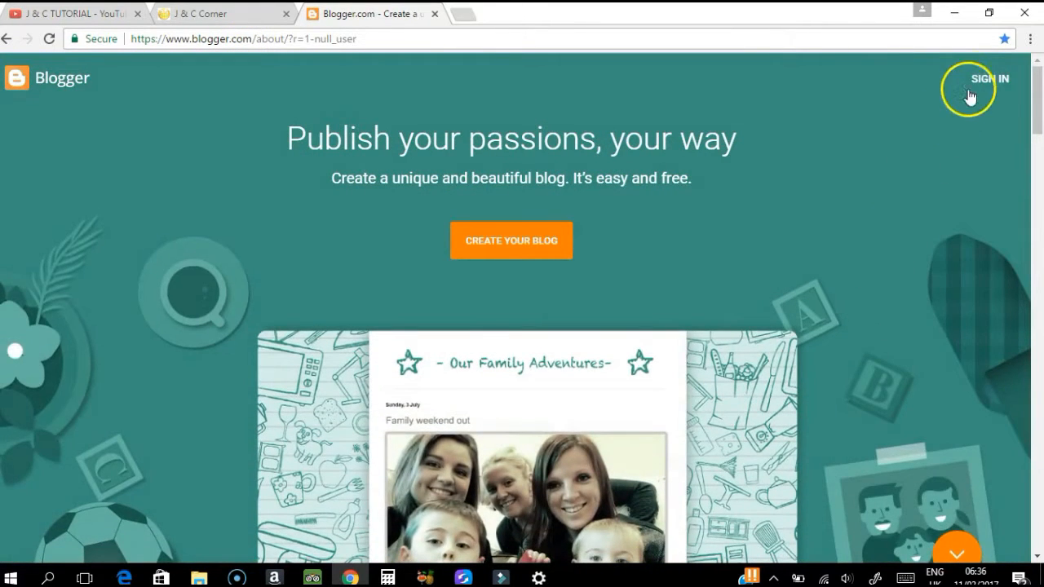
Sign in to the Blogger account with its password to reach the J&C Corner dashboard
{"action": "left_click", "coordinate": [989, 78]}
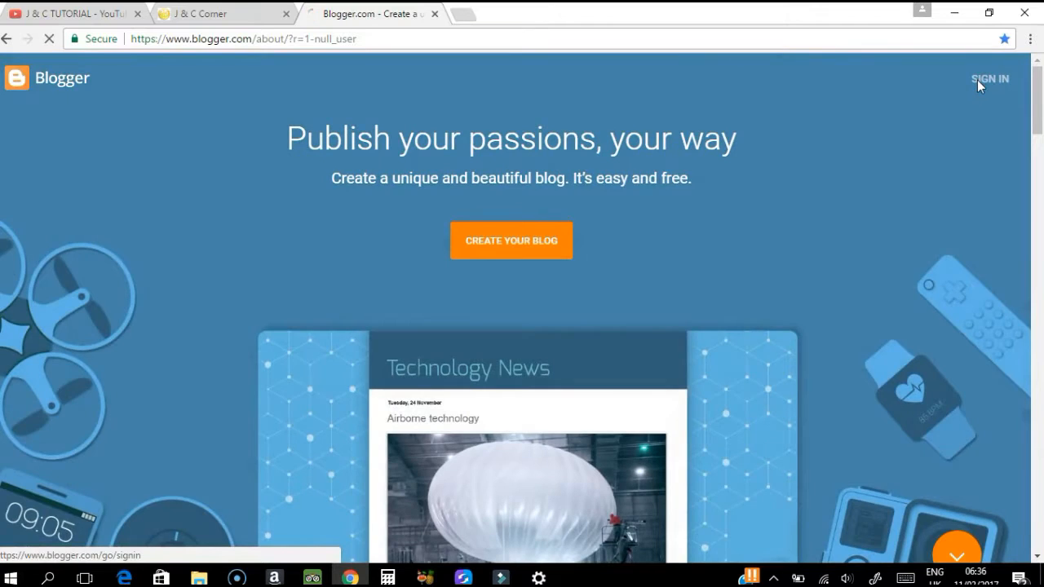
{"action": "left_click", "coordinate": [988, 77]}
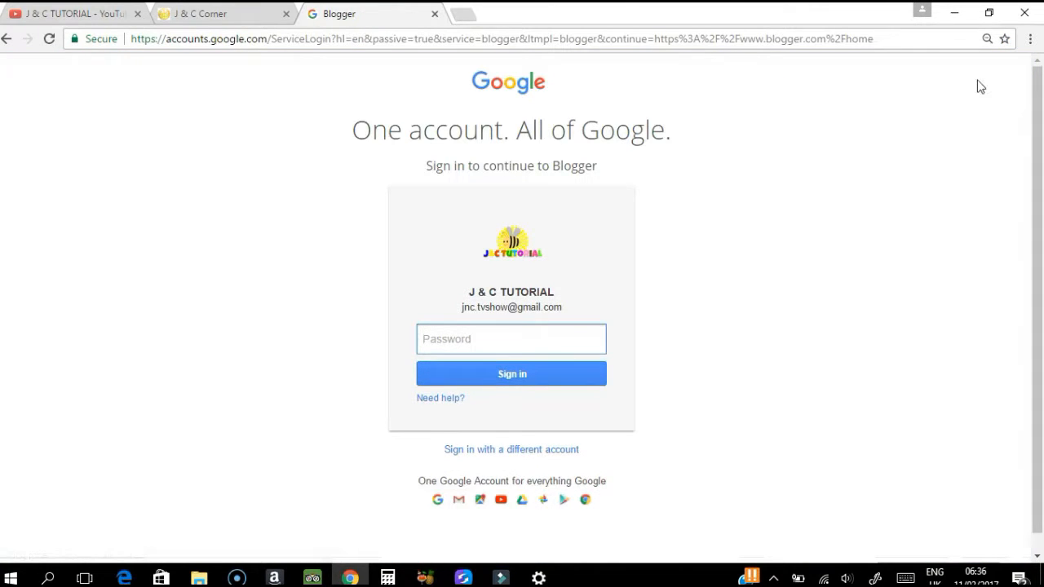
{"action": "left_click", "coordinate": [512, 373]}
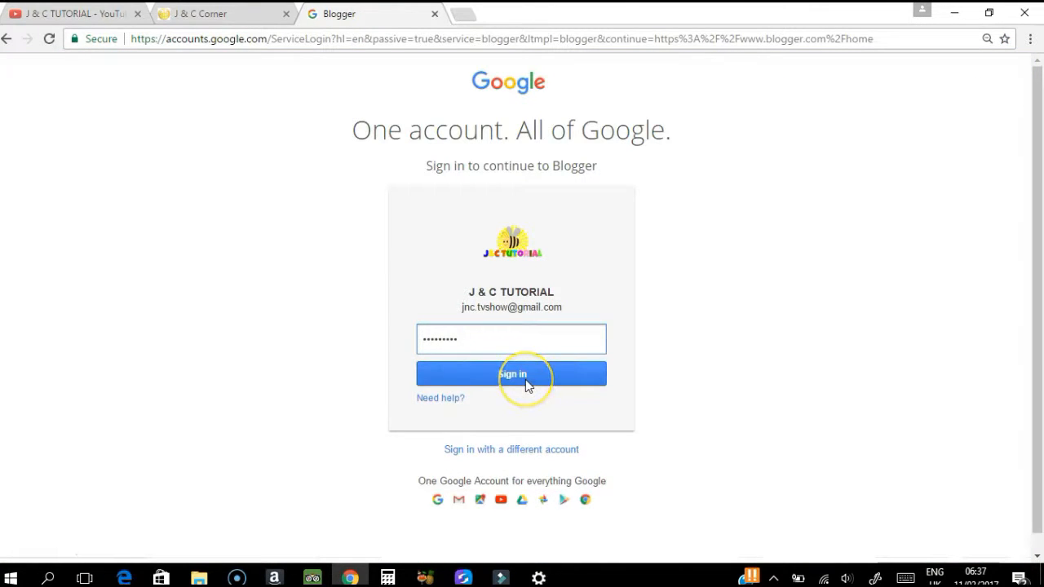
{"action": "left_click", "coordinate": [514, 374]}
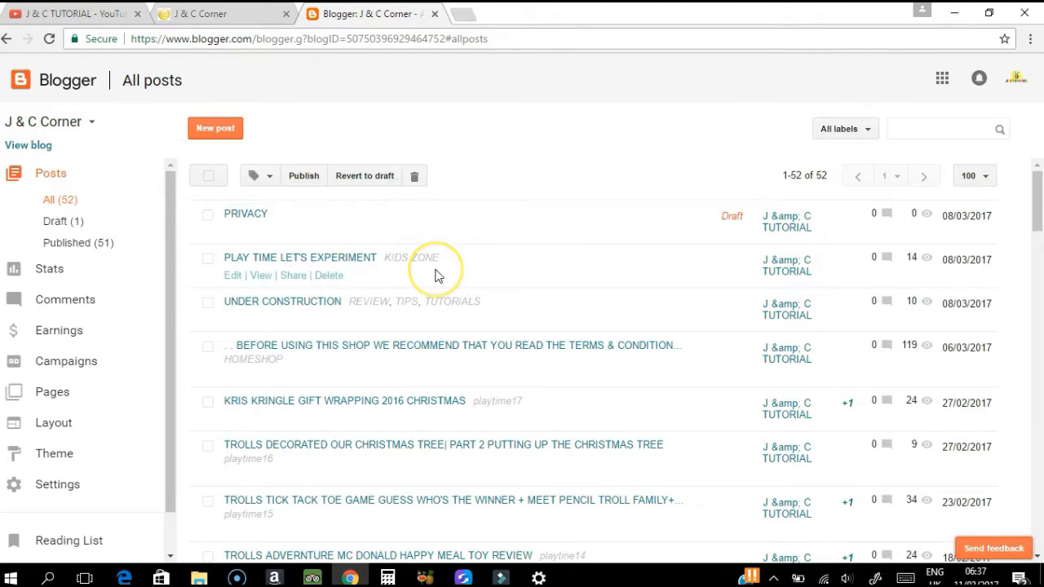
{"action": "mouse_move", "coordinate": [159, 429]}
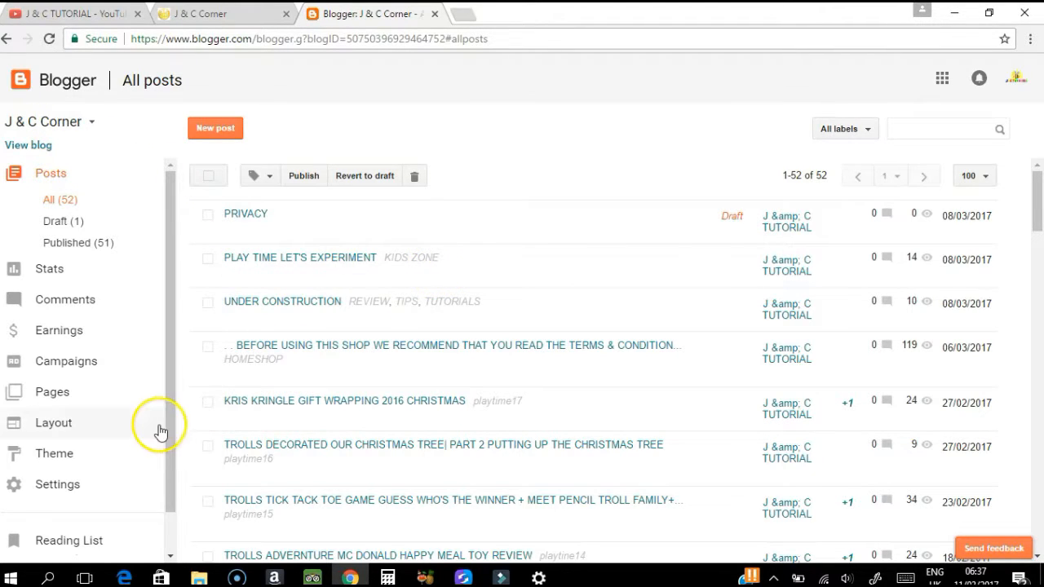
{"action": "mouse_move", "coordinate": [139, 464]}
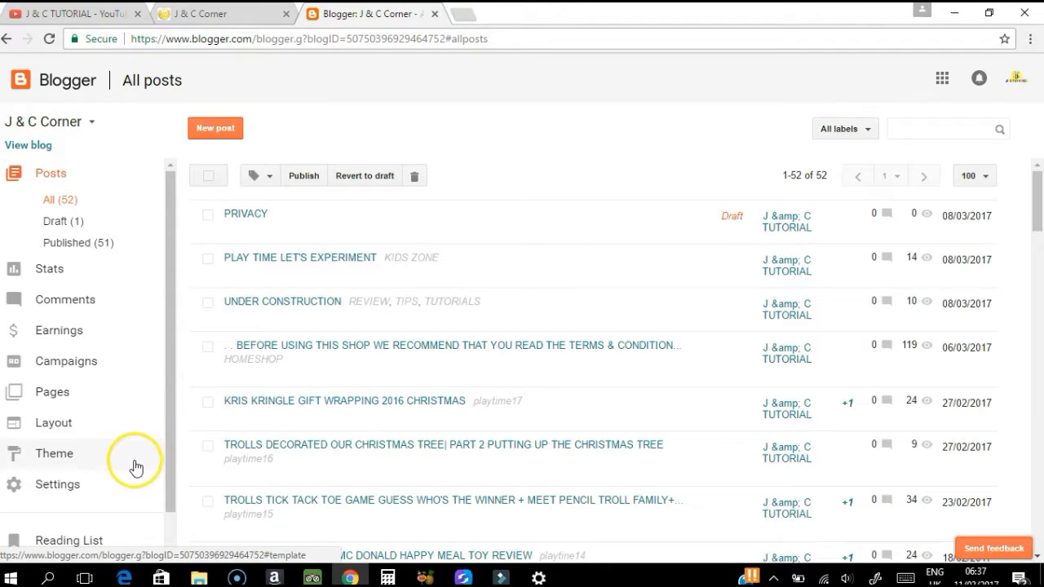
{"action": "mouse_move", "coordinate": [137, 449]}
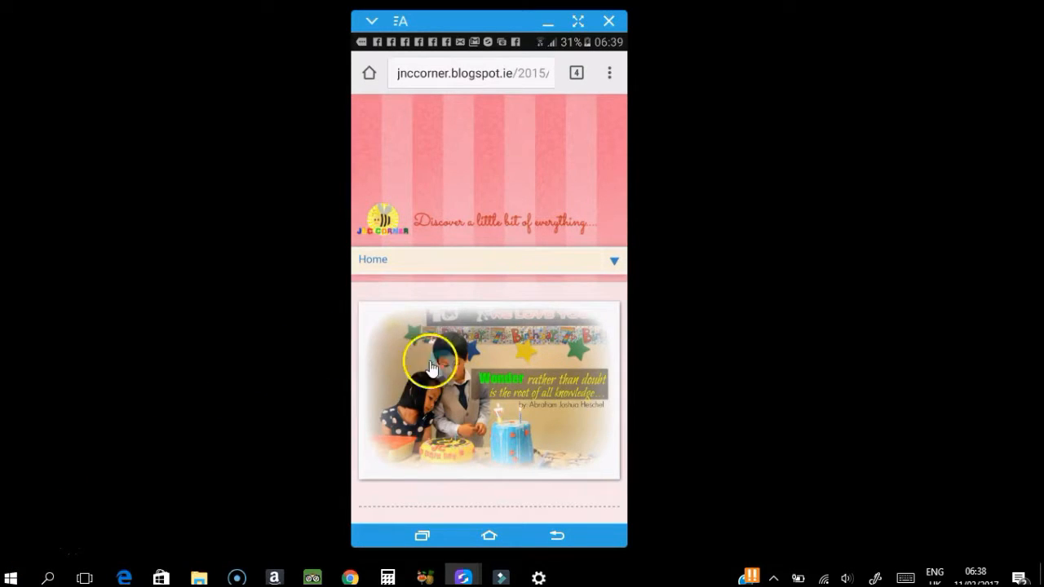
{"action": "mouse_move", "coordinate": [640, 257]}
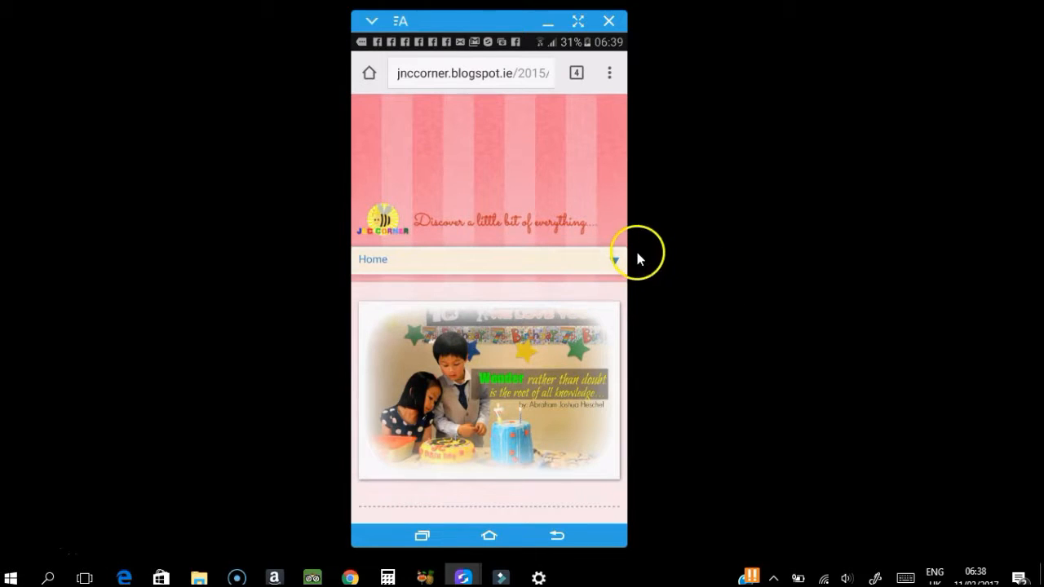
Choose Shop from the site's page menu on the phone, showing the mobile Kids Clothing listing
{"action": "left_click", "coordinate": [612, 265]}
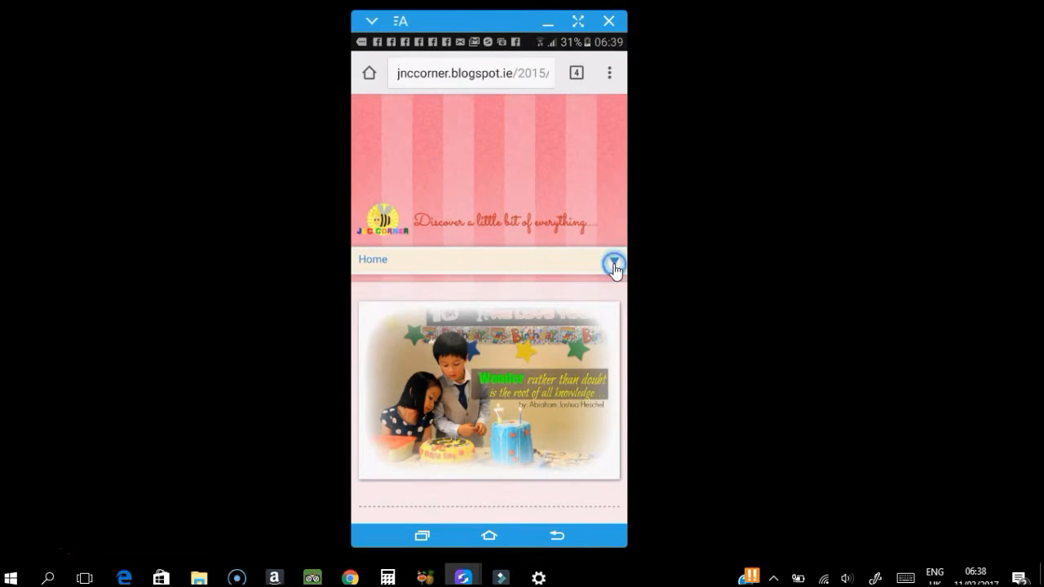
{"action": "left_click", "coordinate": [612, 264]}
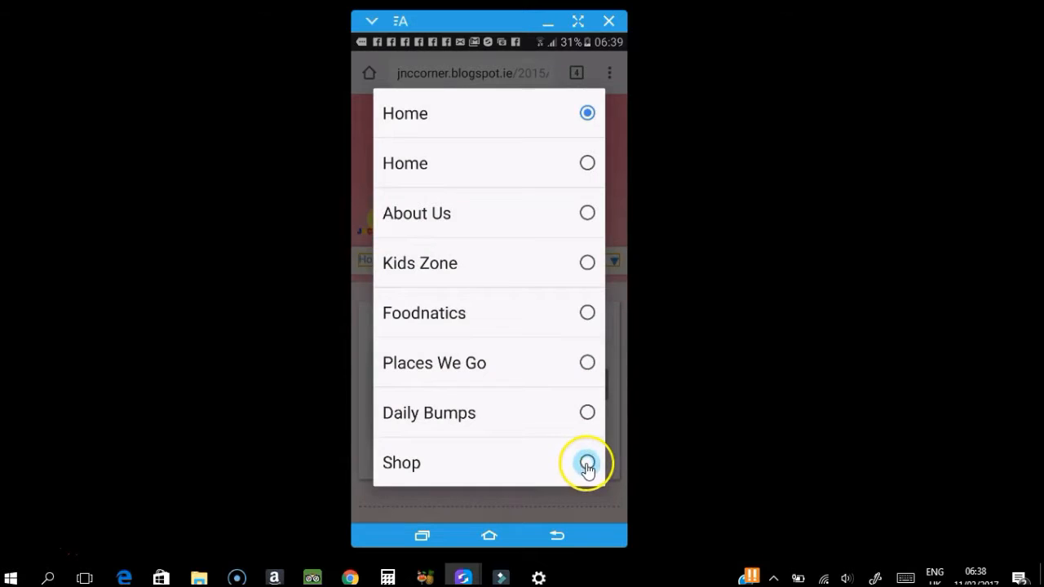
{"action": "left_click", "coordinate": [587, 463]}
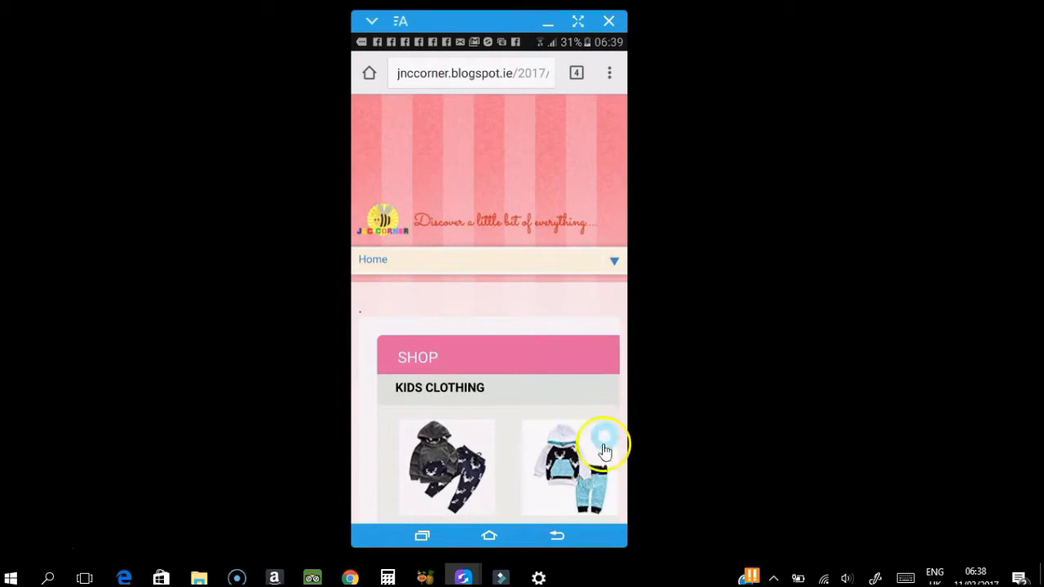
{"action": "mouse_move", "coordinate": [643, 434]}
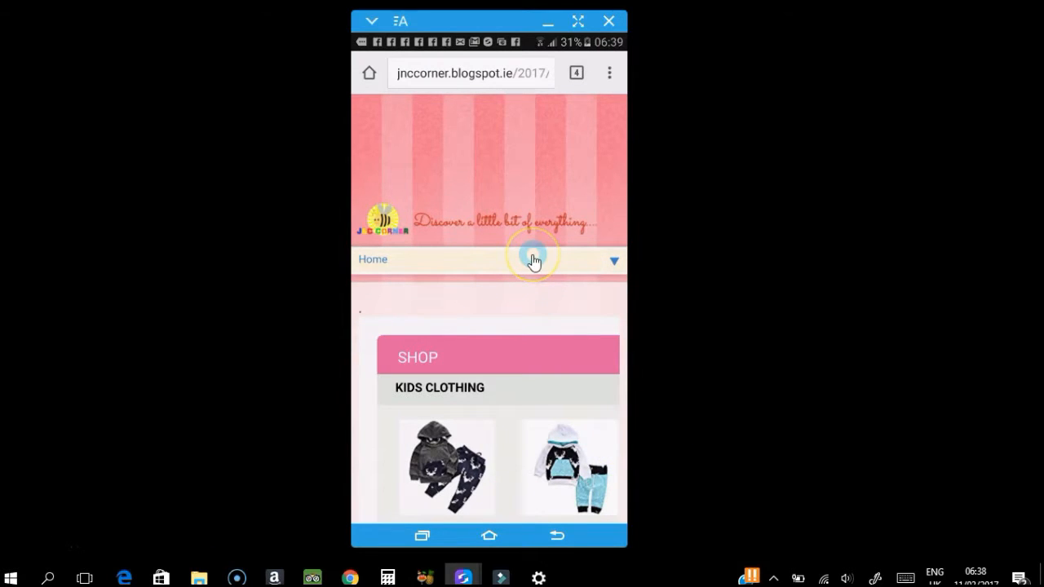
{"action": "mouse_move", "coordinate": [558, 413]}
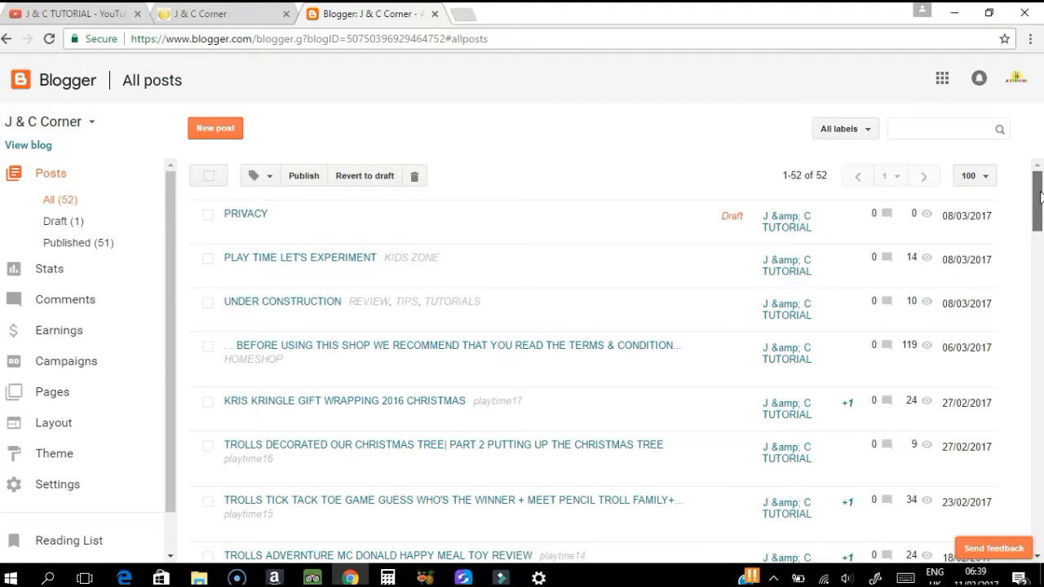
{"action": "mouse_move", "coordinate": [846, 85]}
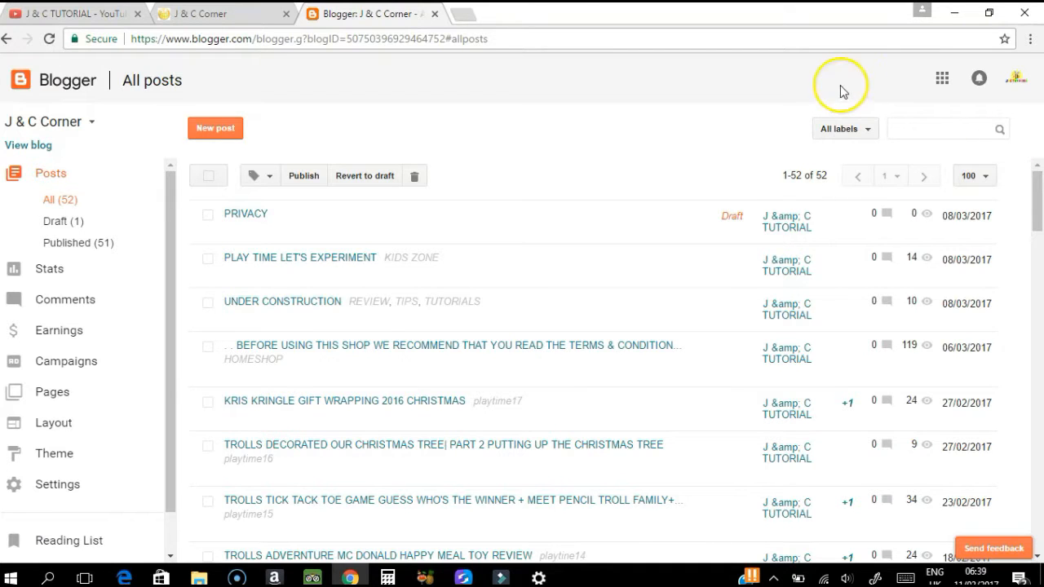
{"action": "mouse_move", "coordinate": [54, 454]}
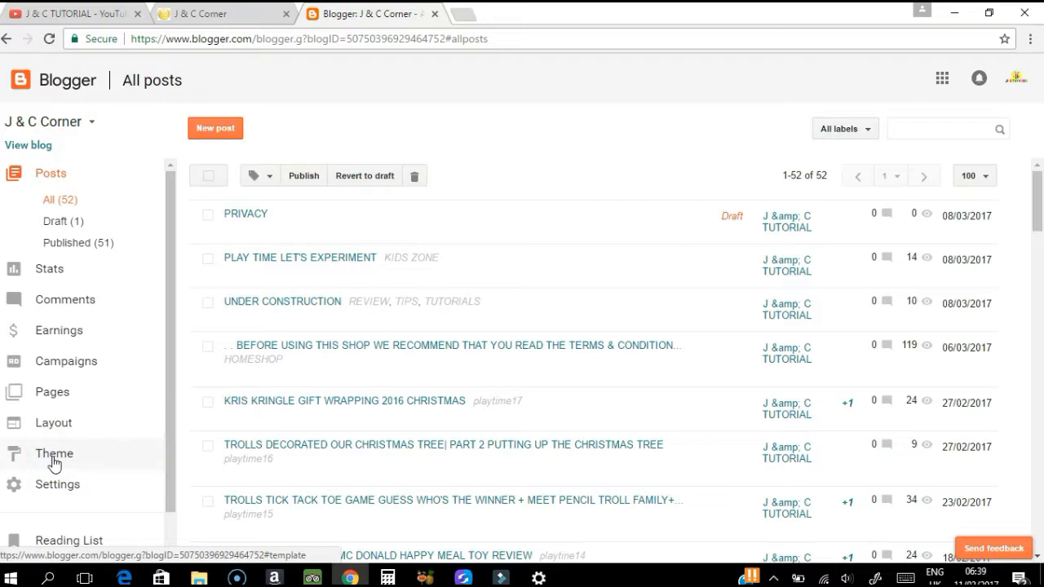
Go to the Theme page showing the desktop and mobile theme previews
{"action": "left_click", "coordinate": [54, 453]}
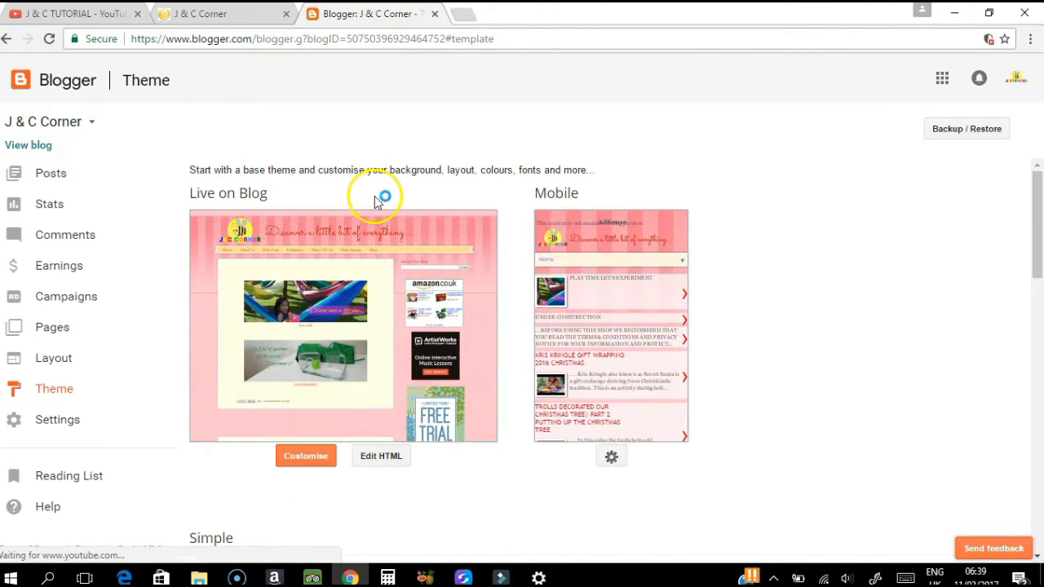
{"action": "mouse_move", "coordinate": [646, 372]}
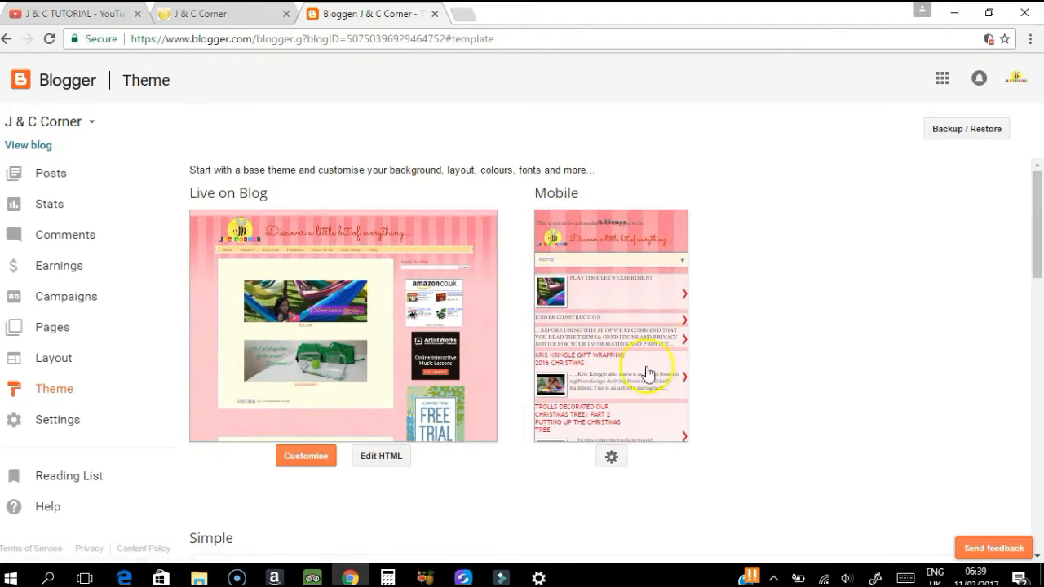
{"action": "mouse_move", "coordinate": [610, 457]}
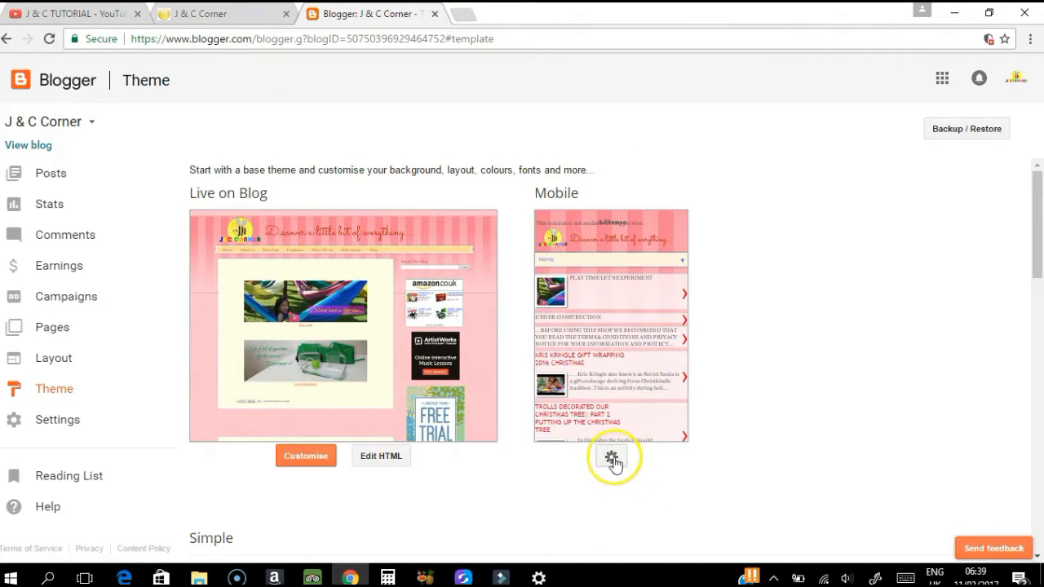
Set Mobile to 'No. Show desktop theme on mobile devices' and save
{"action": "left_click", "coordinate": [612, 458]}
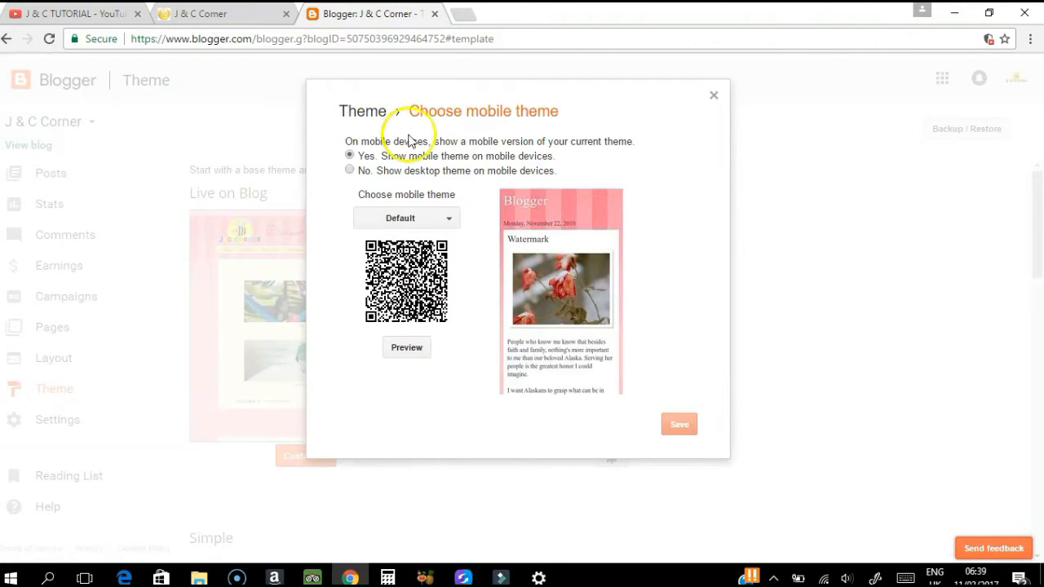
{"action": "mouse_move", "coordinate": [376, 139]}
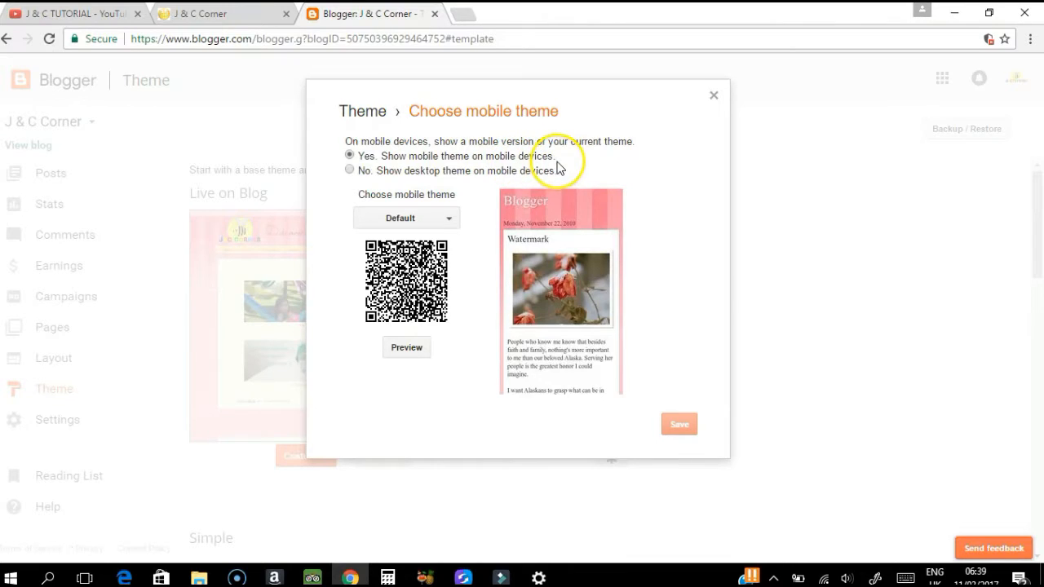
{"action": "mouse_move", "coordinate": [407, 179]}
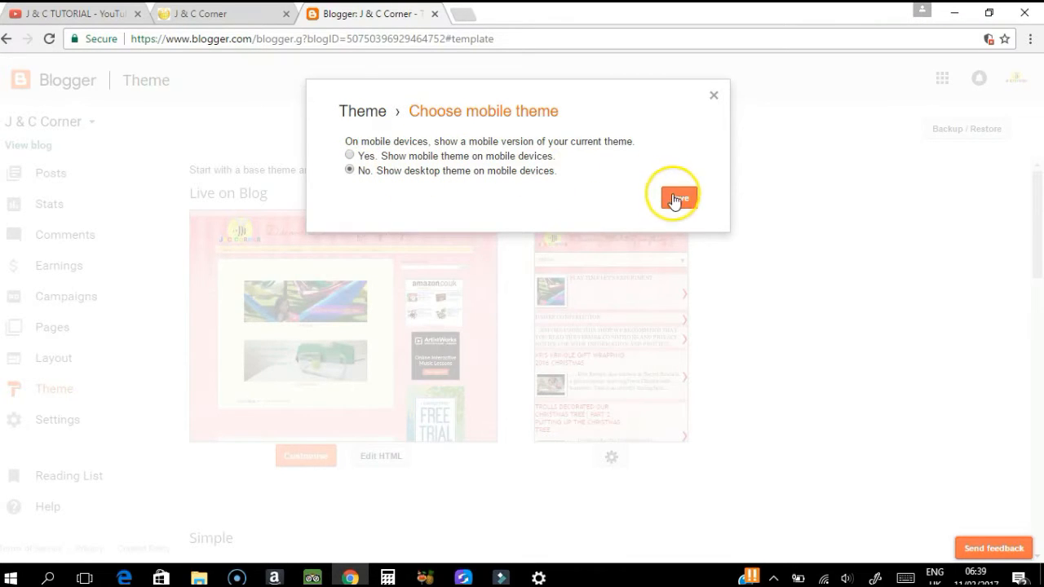
{"action": "left_click", "coordinate": [672, 196]}
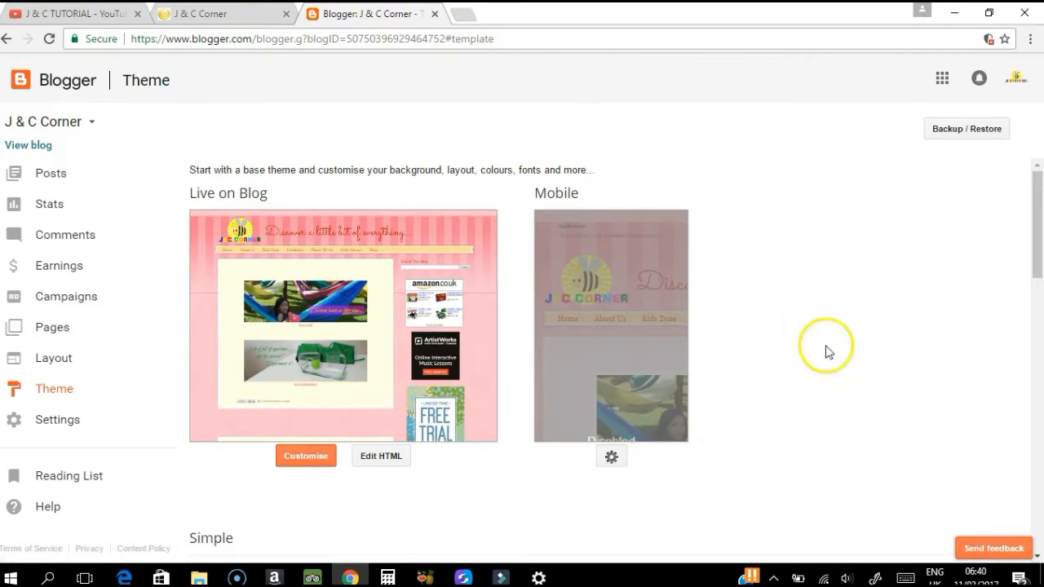
{"action": "mouse_move", "coordinate": [865, 186]}
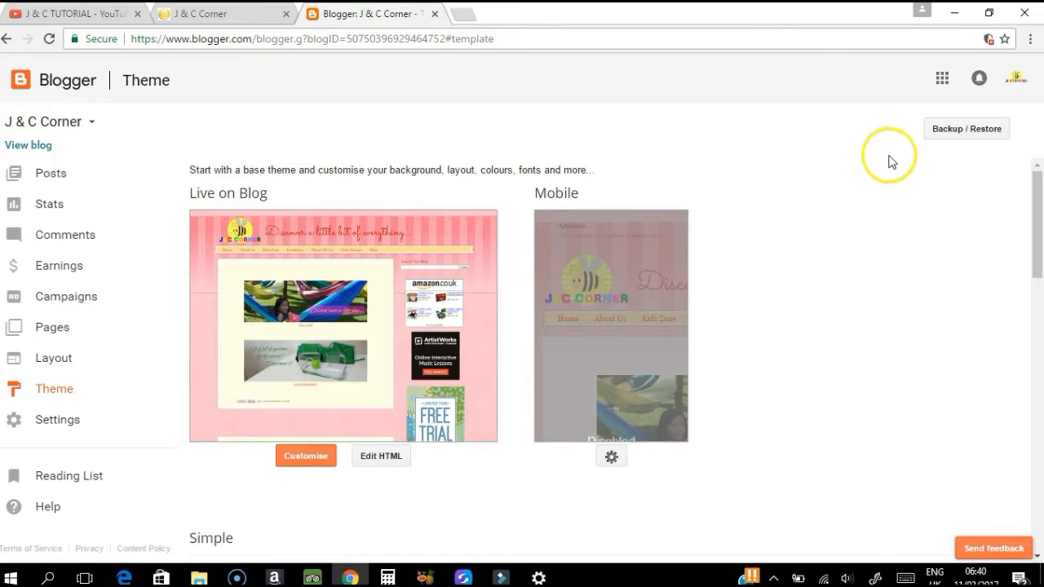
{"action": "mouse_move", "coordinate": [937, 29]}
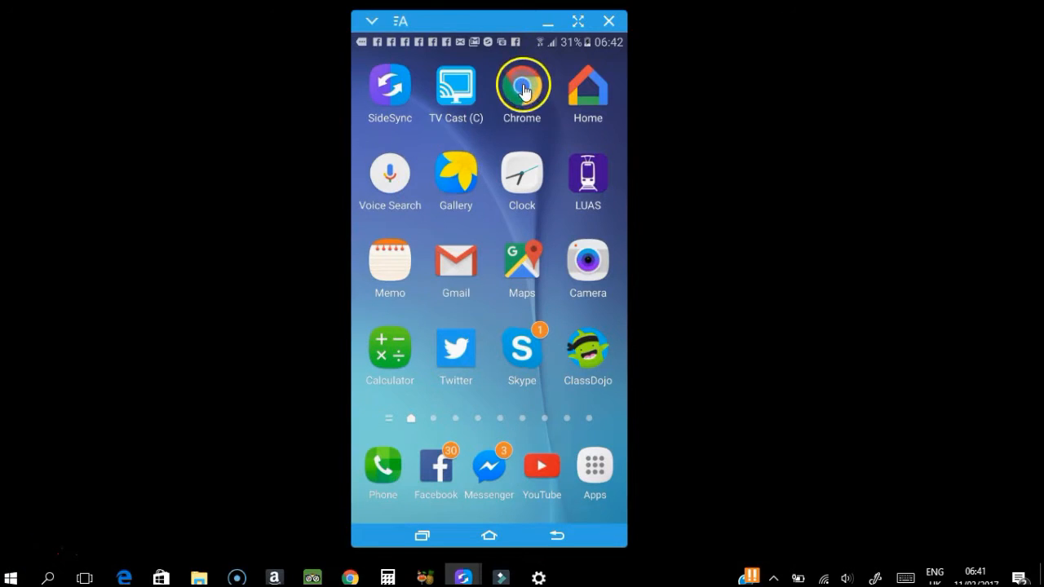
Load J & C Corner in the phone's Chrome and go to its Shop page in desktop layout
{"action": "left_click", "coordinate": [523, 85]}
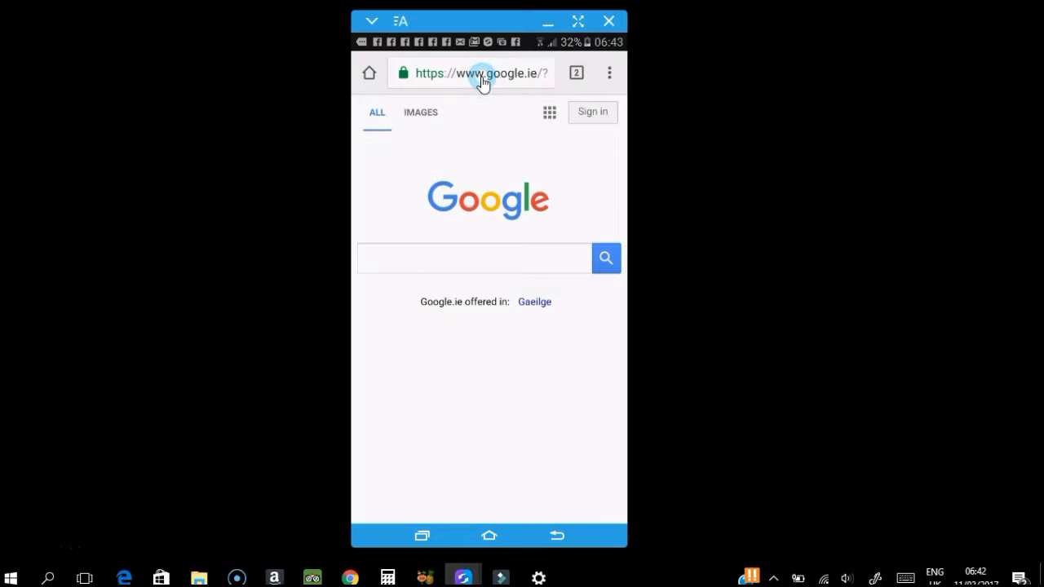
{"action": "left_click", "coordinate": [481, 72]}
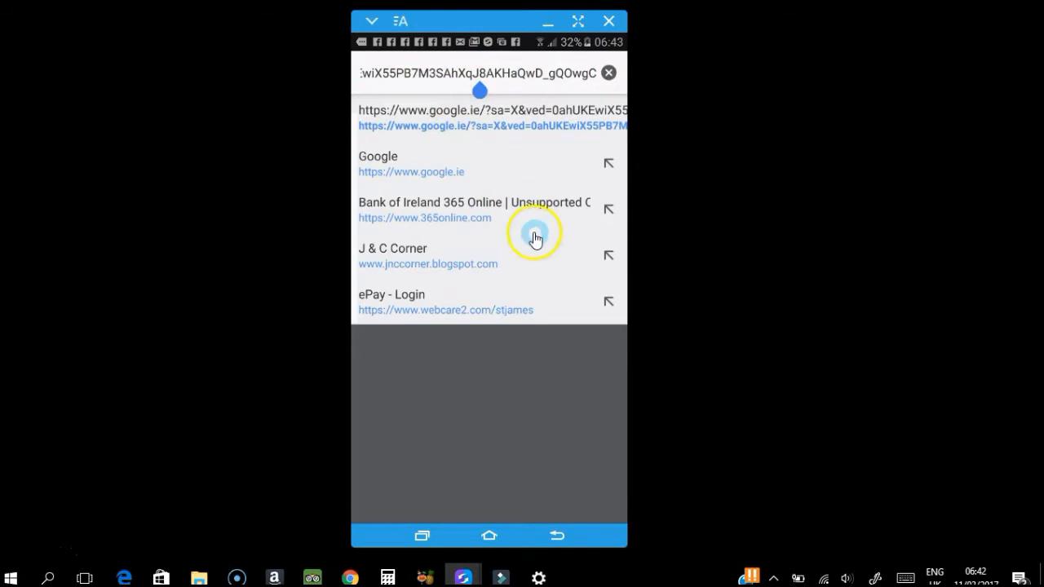
{"action": "mouse_move", "coordinate": [449, 269]}
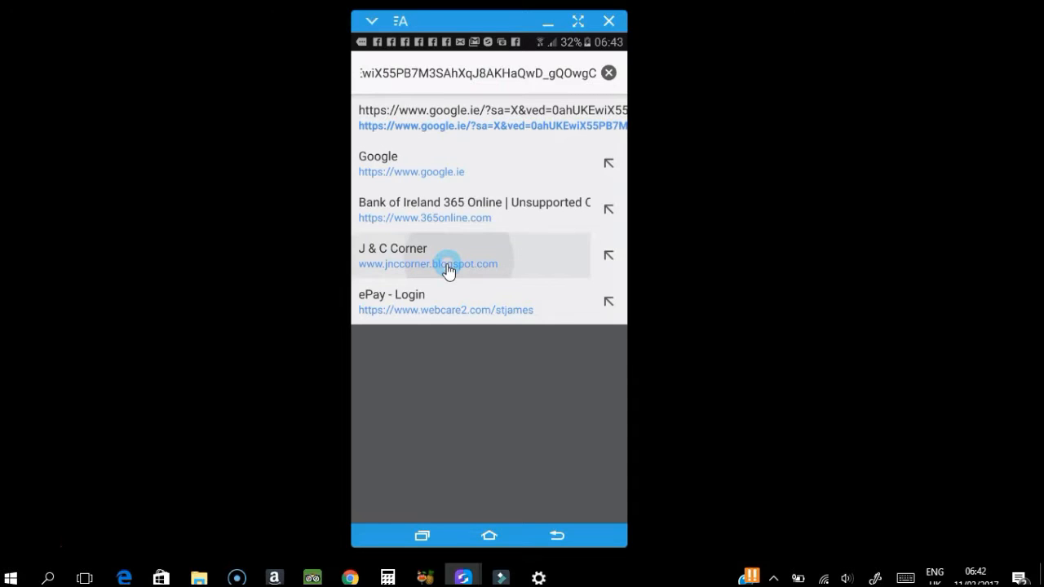
{"action": "left_click", "coordinate": [444, 264]}
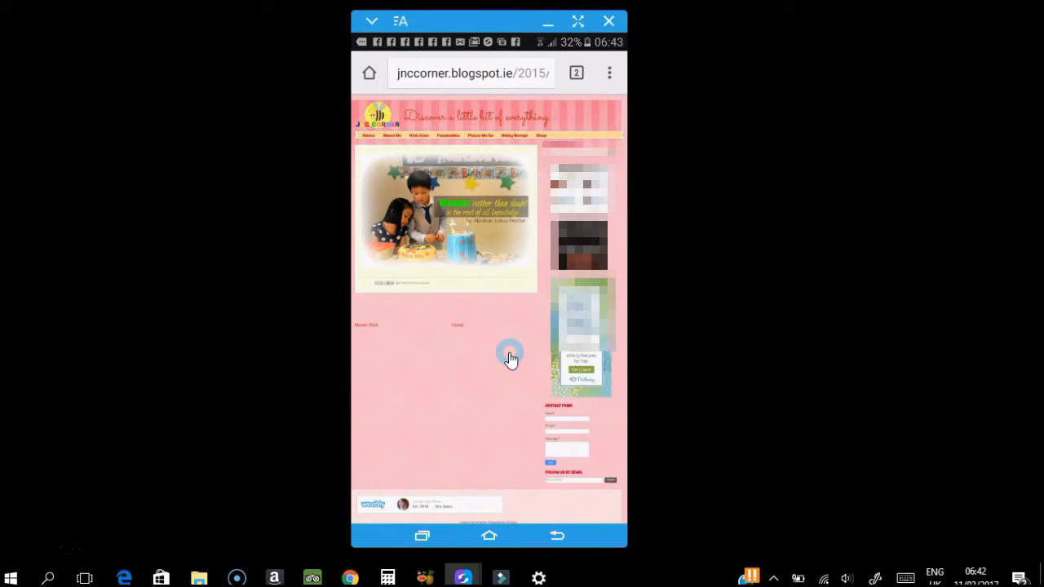
{"action": "left_click", "coordinate": [504, 446]}
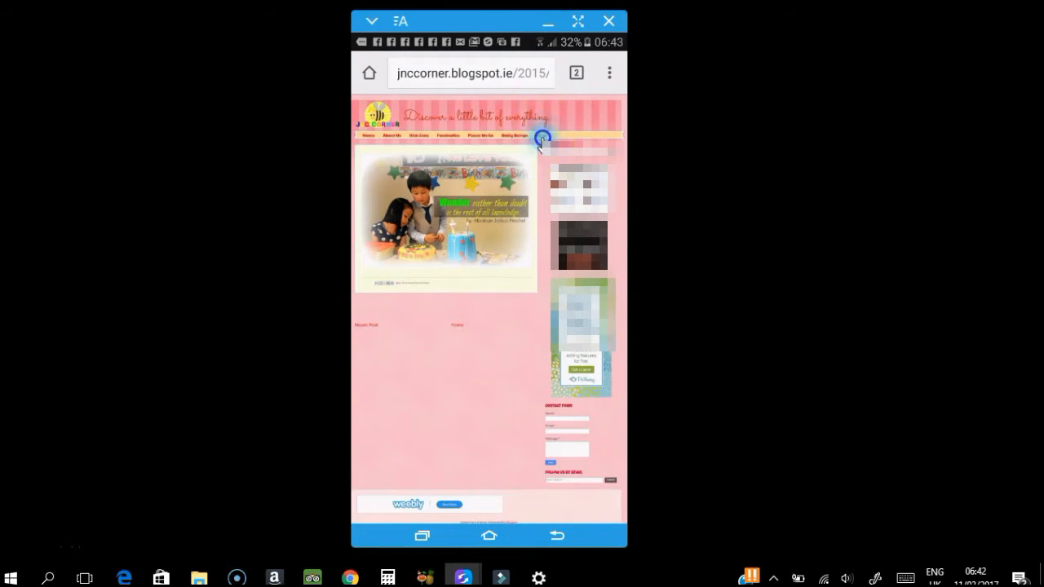
{"action": "left_click", "coordinate": [541, 137]}
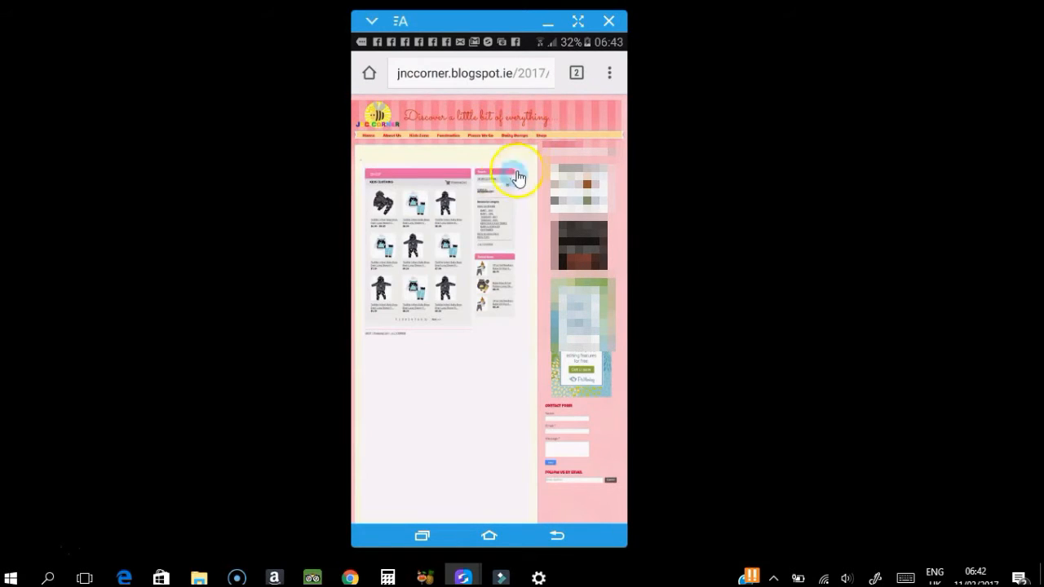